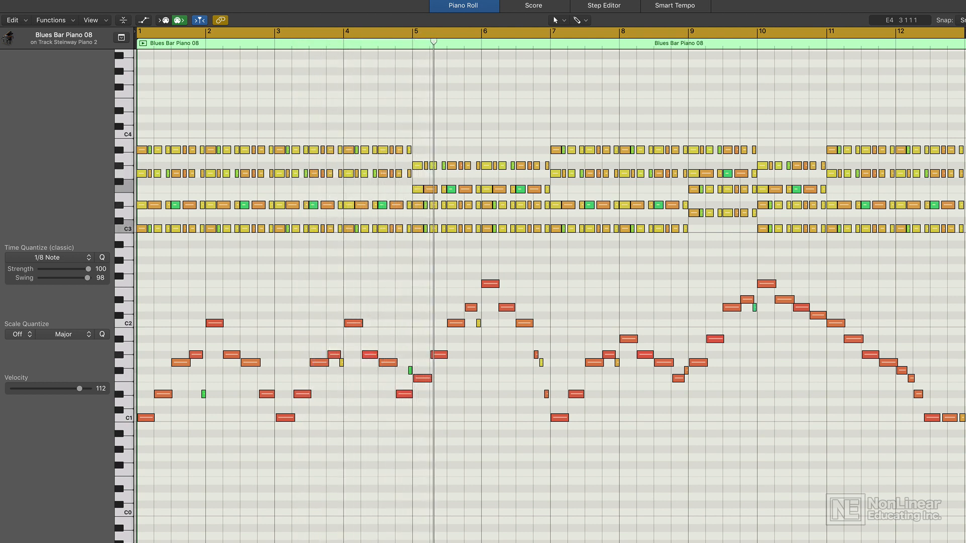
Switch from the Blues Bar Piano 08 piano roll to the sheet music score and scroll down.
click(490, 43)
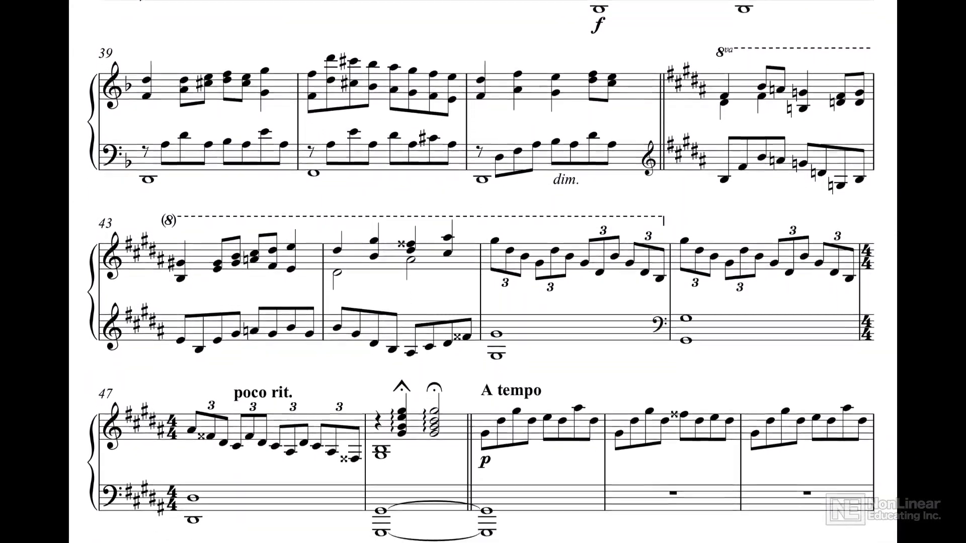
scroll(down, 3)
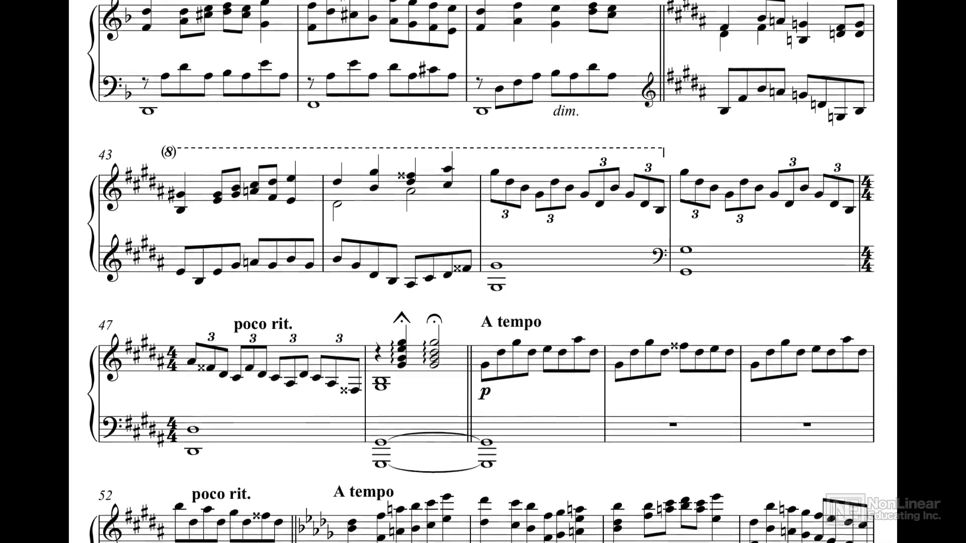